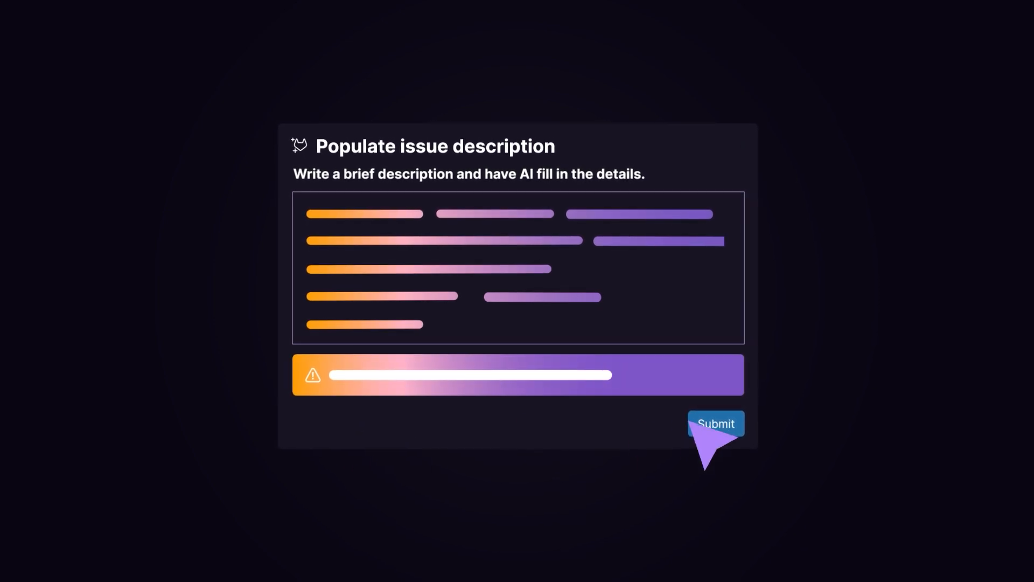
- Start a new my_app issue titled 'Create a new instance of nginx in Kubernetes cluster' and invoke GitLab Duo for the description
left_click(715, 423)
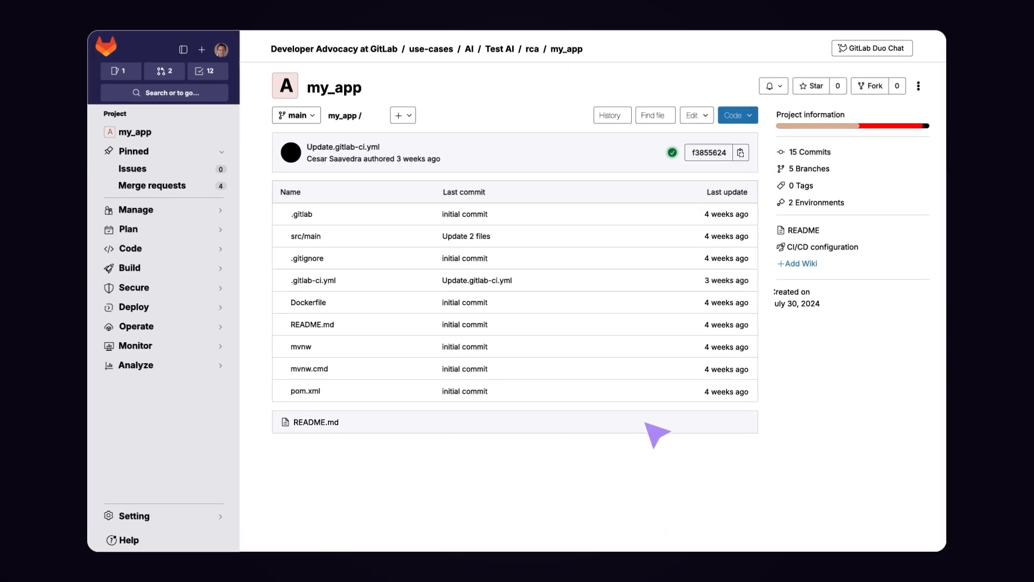
left_click(132, 169)
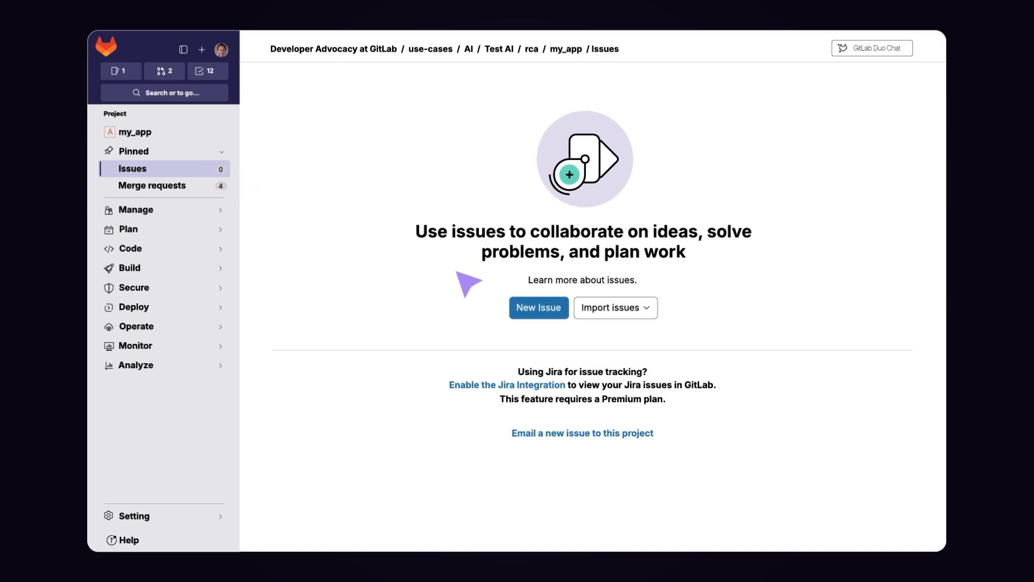
left_click(538, 308)
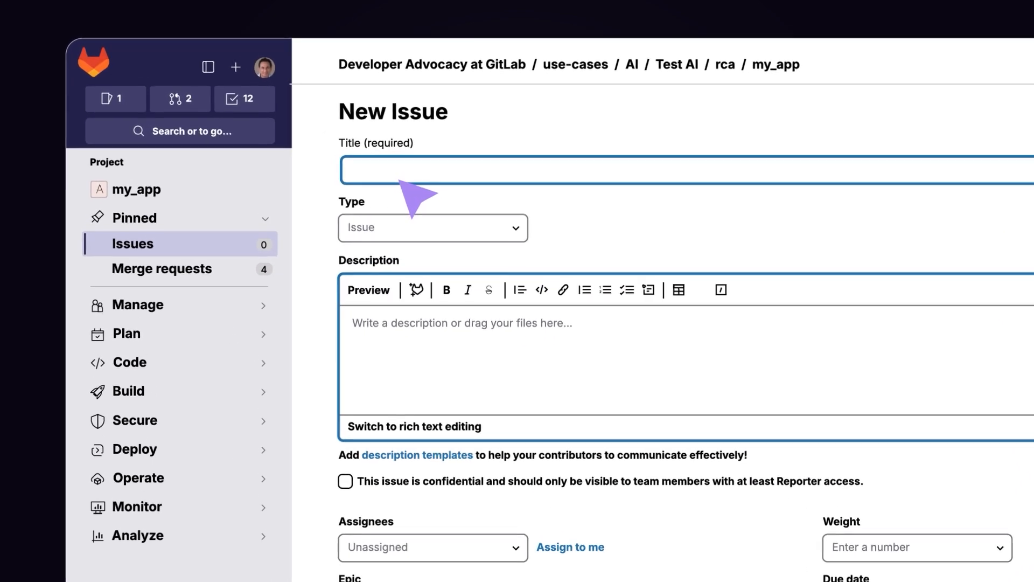
type("Create a new instance of nginx in Kubernetes cluster")
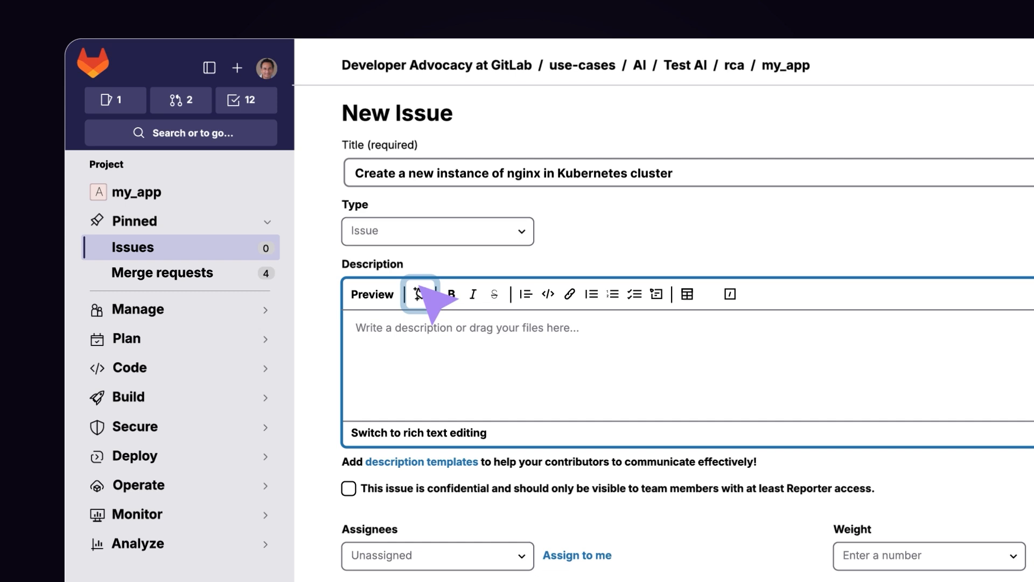
left_click(417, 293)
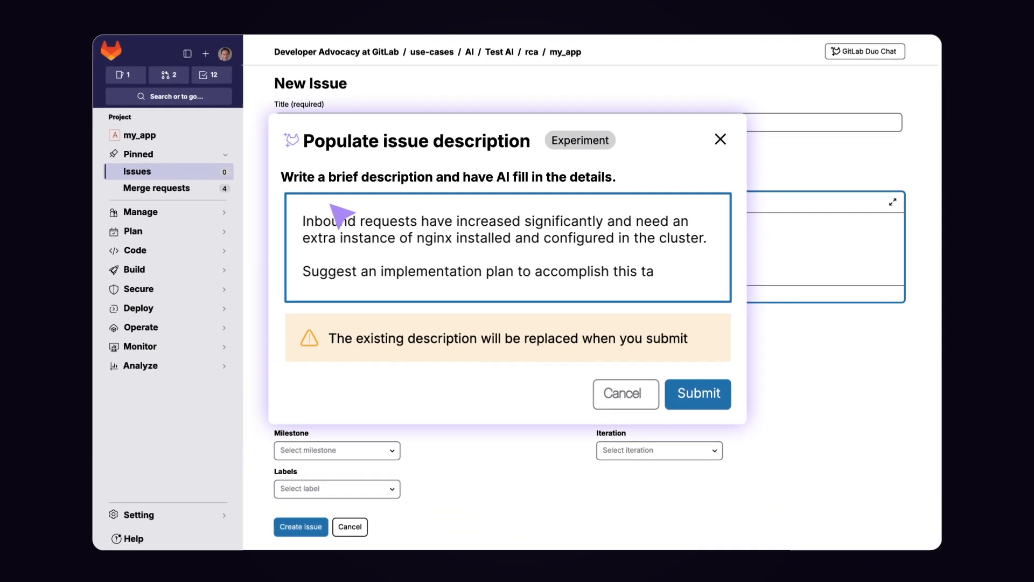
- Submit the brief nginx request so GitLab Duo writes the summary, context and four implementation steps
left_click(697, 394)
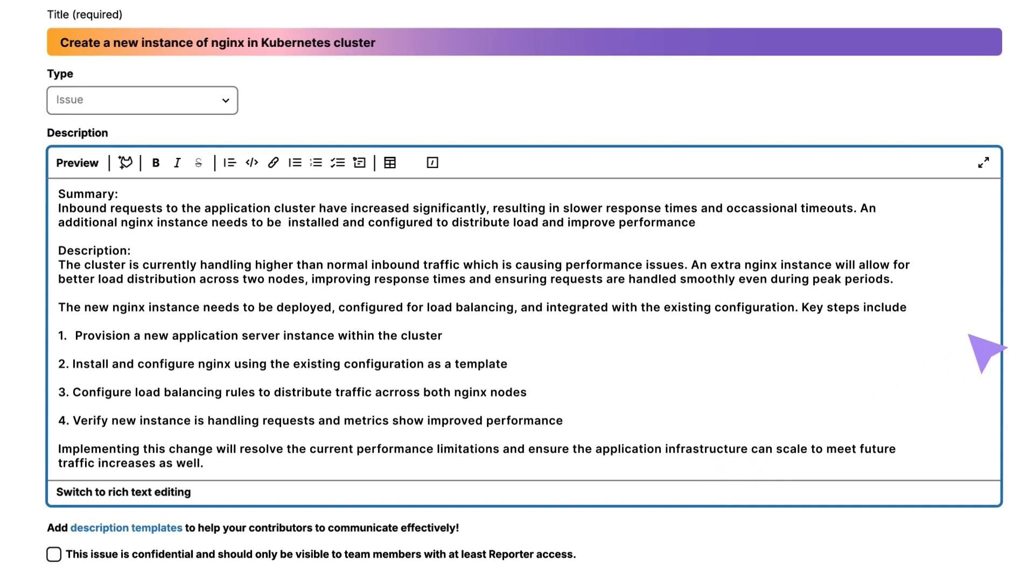
scroll("down", 3)
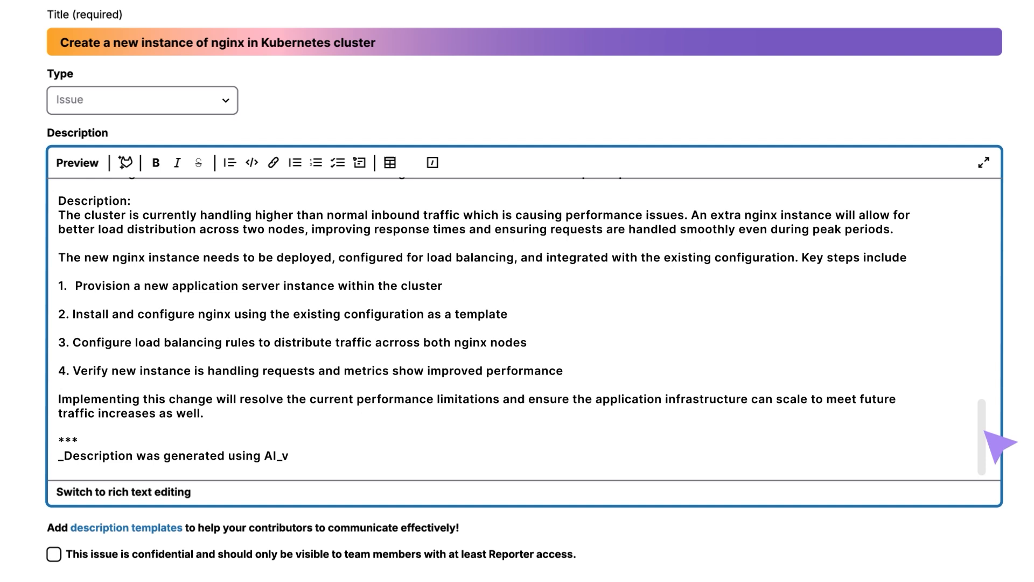
scroll("up", 3)
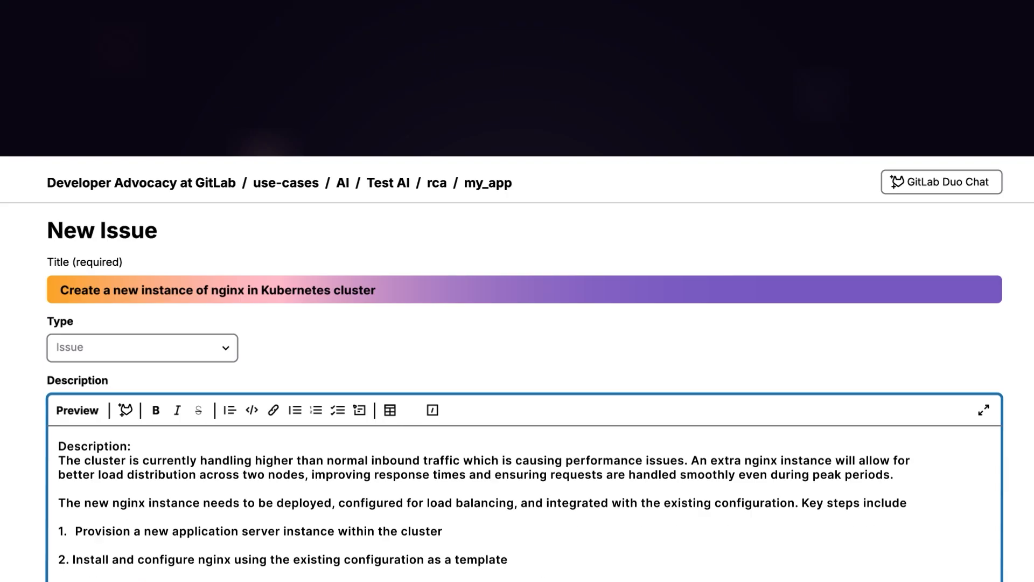